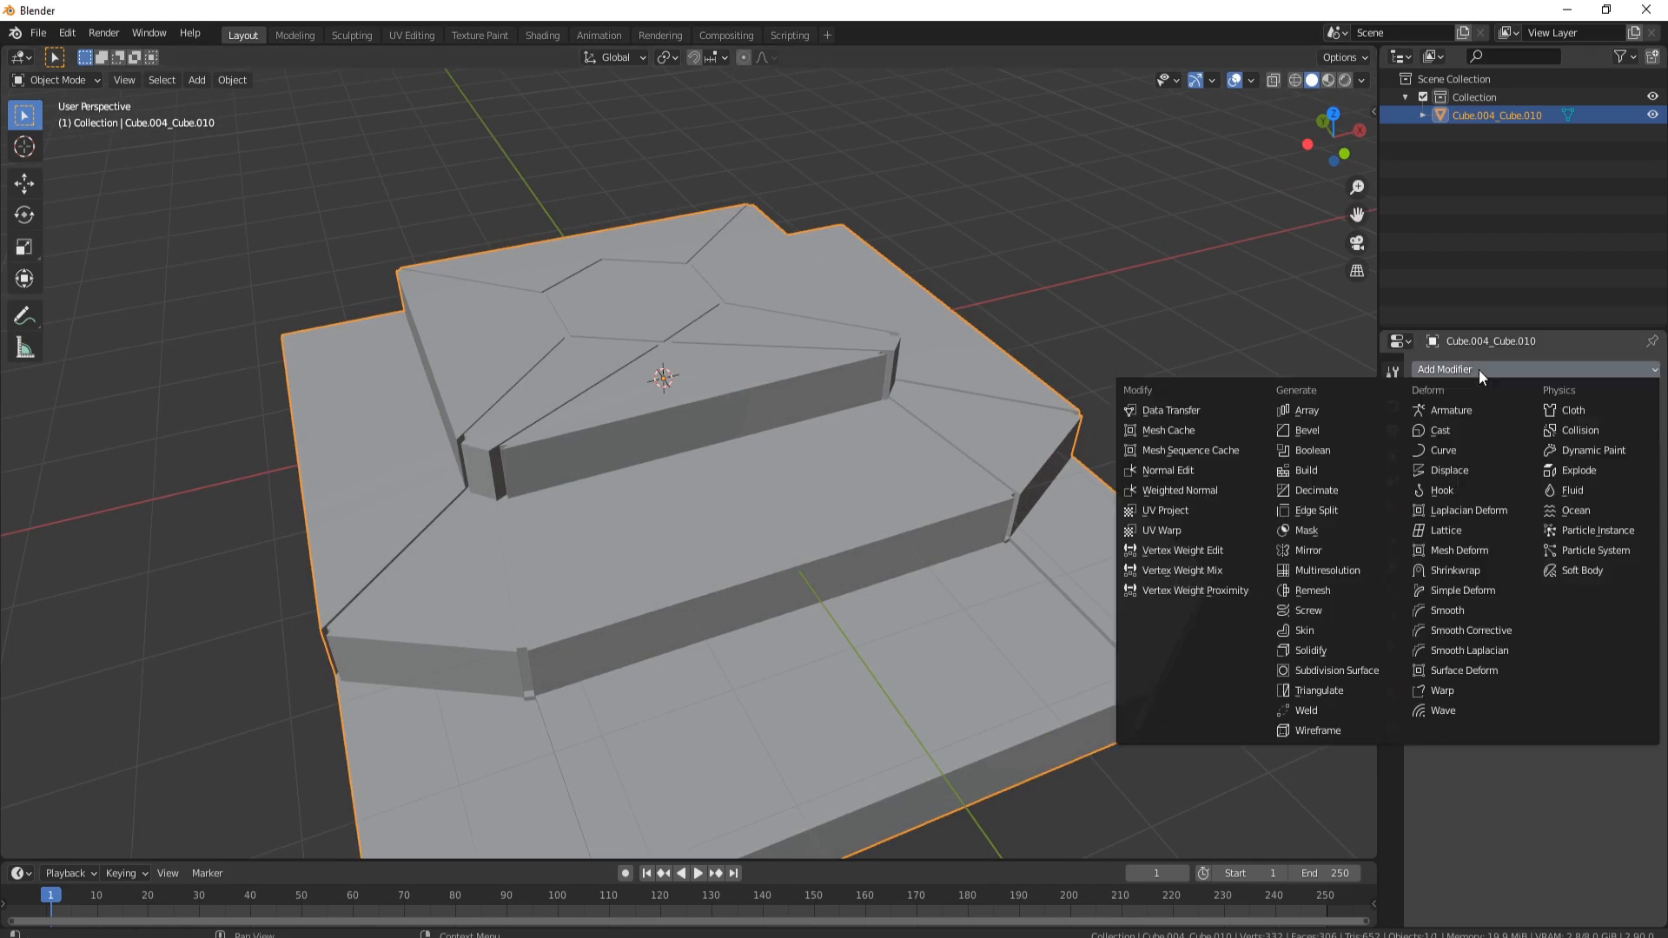
mouse_move(1306, 429)
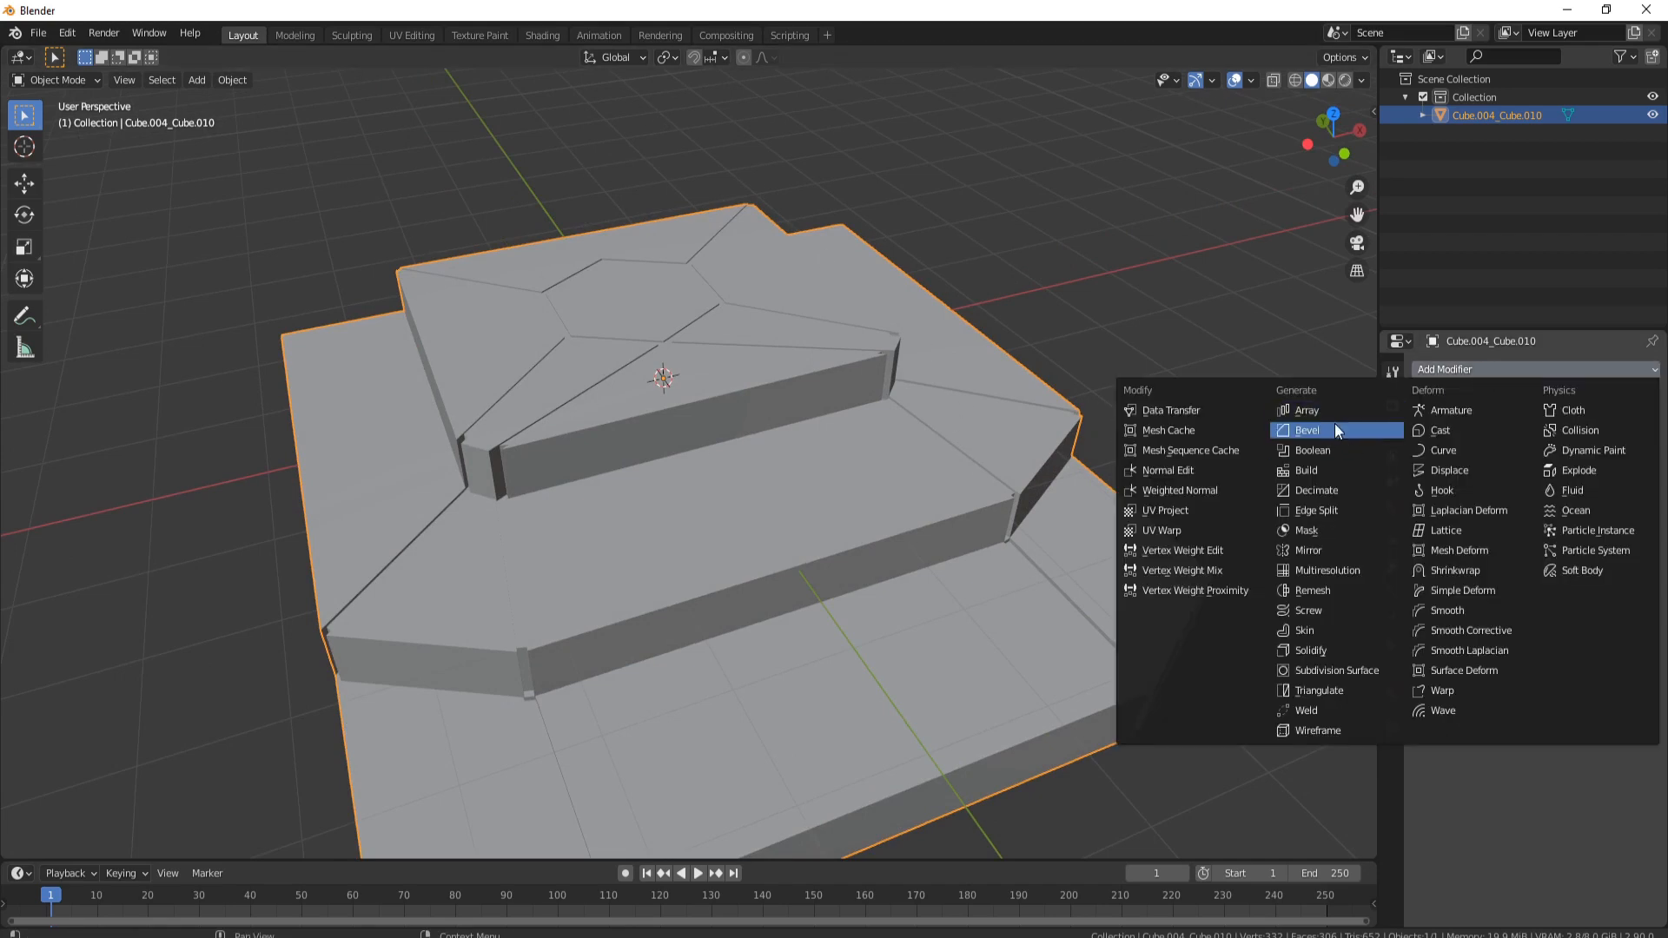
Add a Bevel modifier to the stepped mesh, chamfering all edges at default settings.
left_click(1306, 429)
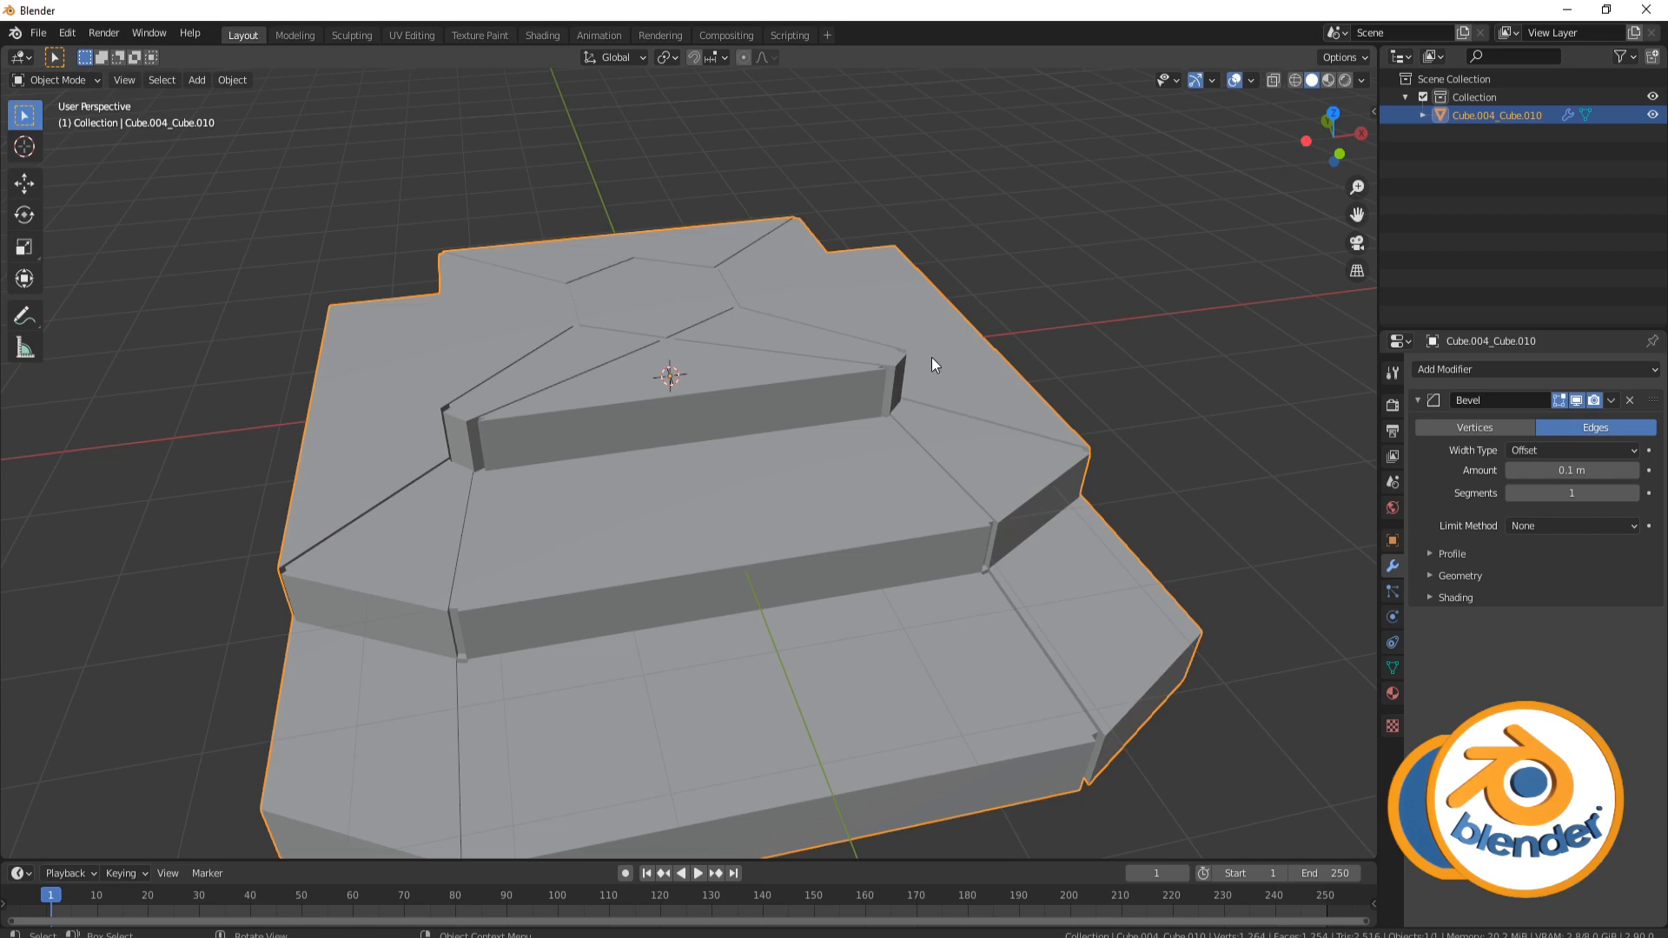
Apply All Transforms (Ctrl+A) so the bevel evaluates on the object's true scale.
key("ctrl+a")
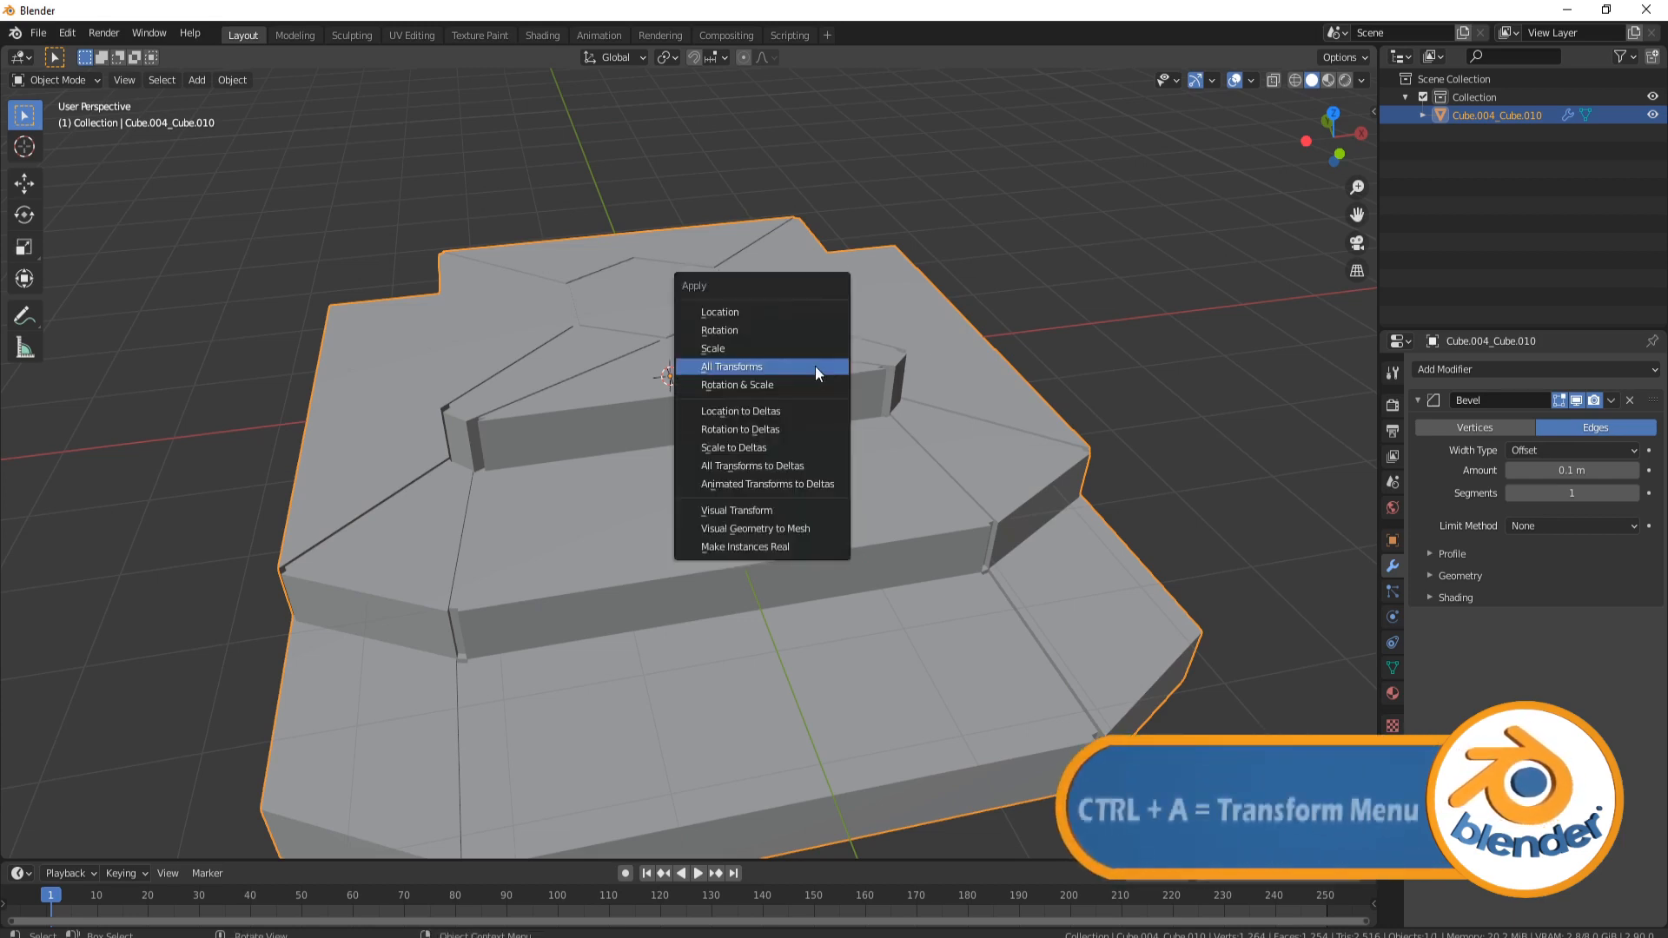
left_click(730, 367)
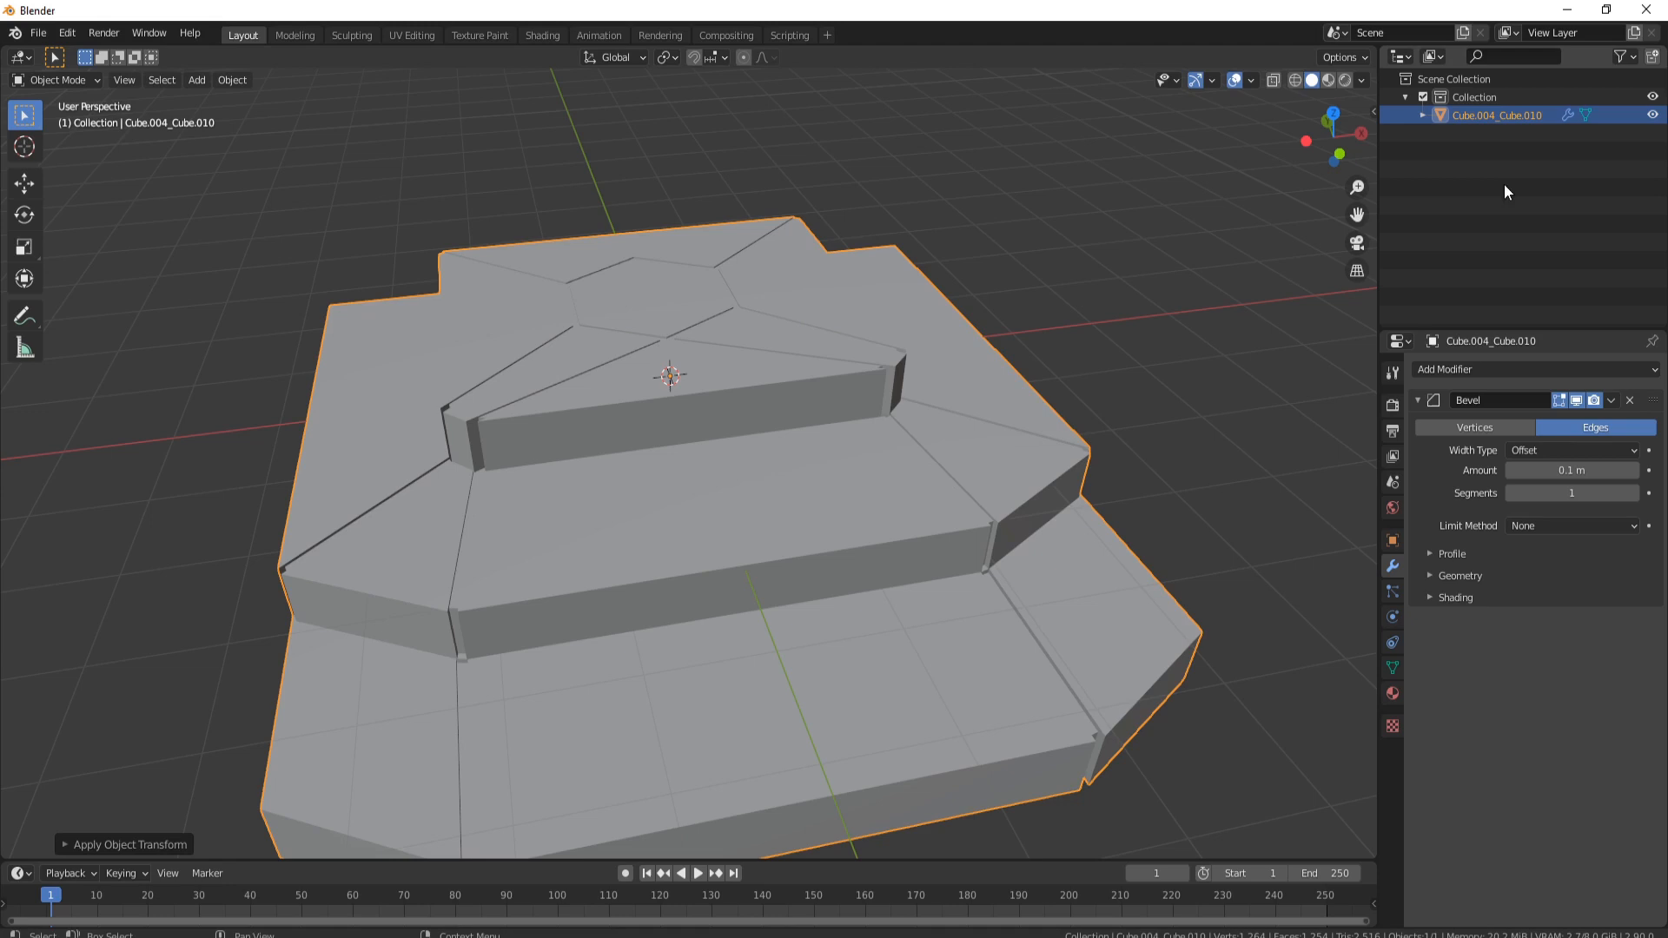
mouse_move(1237, 488)
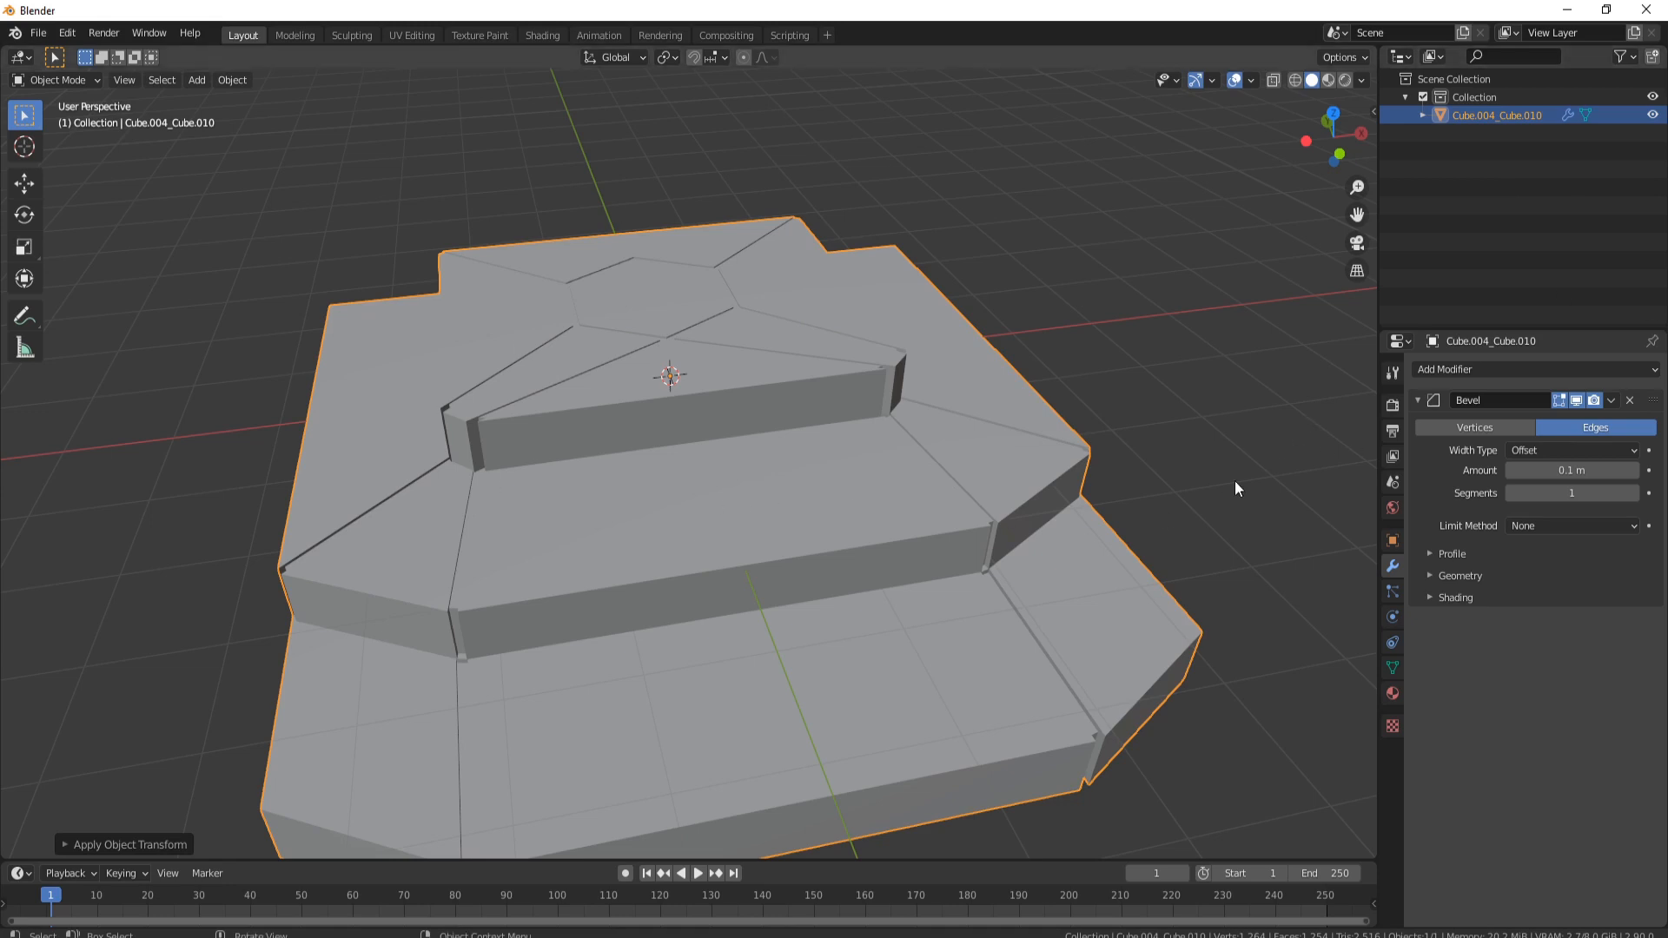
Set Limit Method to Angle, turn off Clamp Overlap, and set bevel Amount to 0.01 m.
left_click(1569, 525)
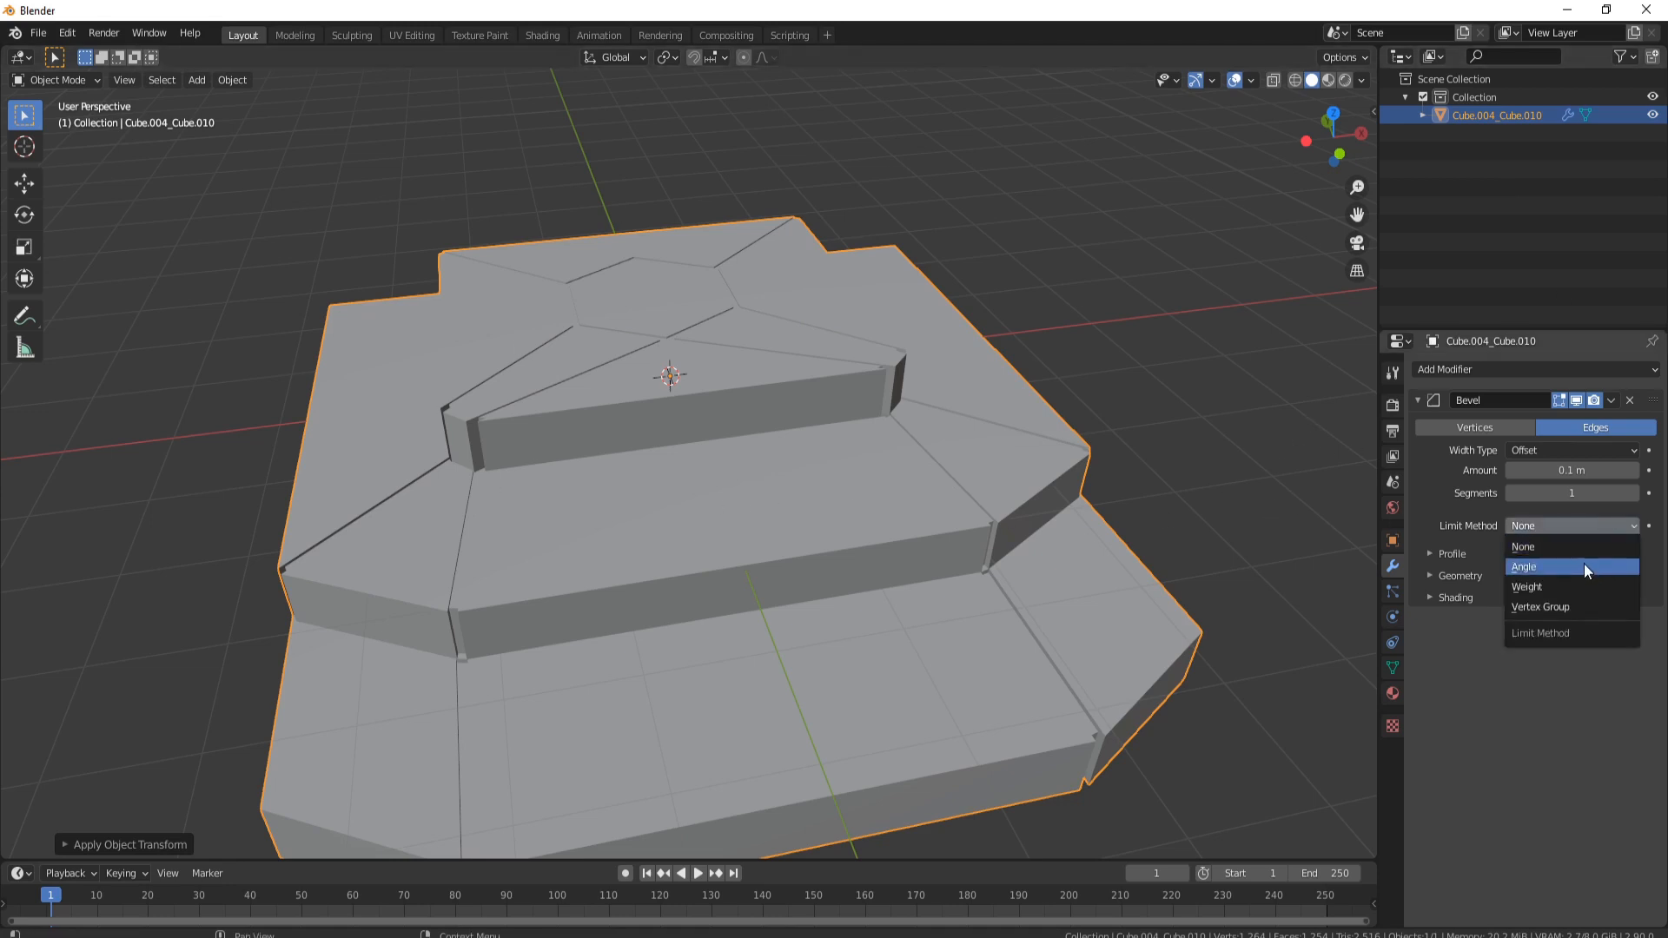
left_click(1524, 566)
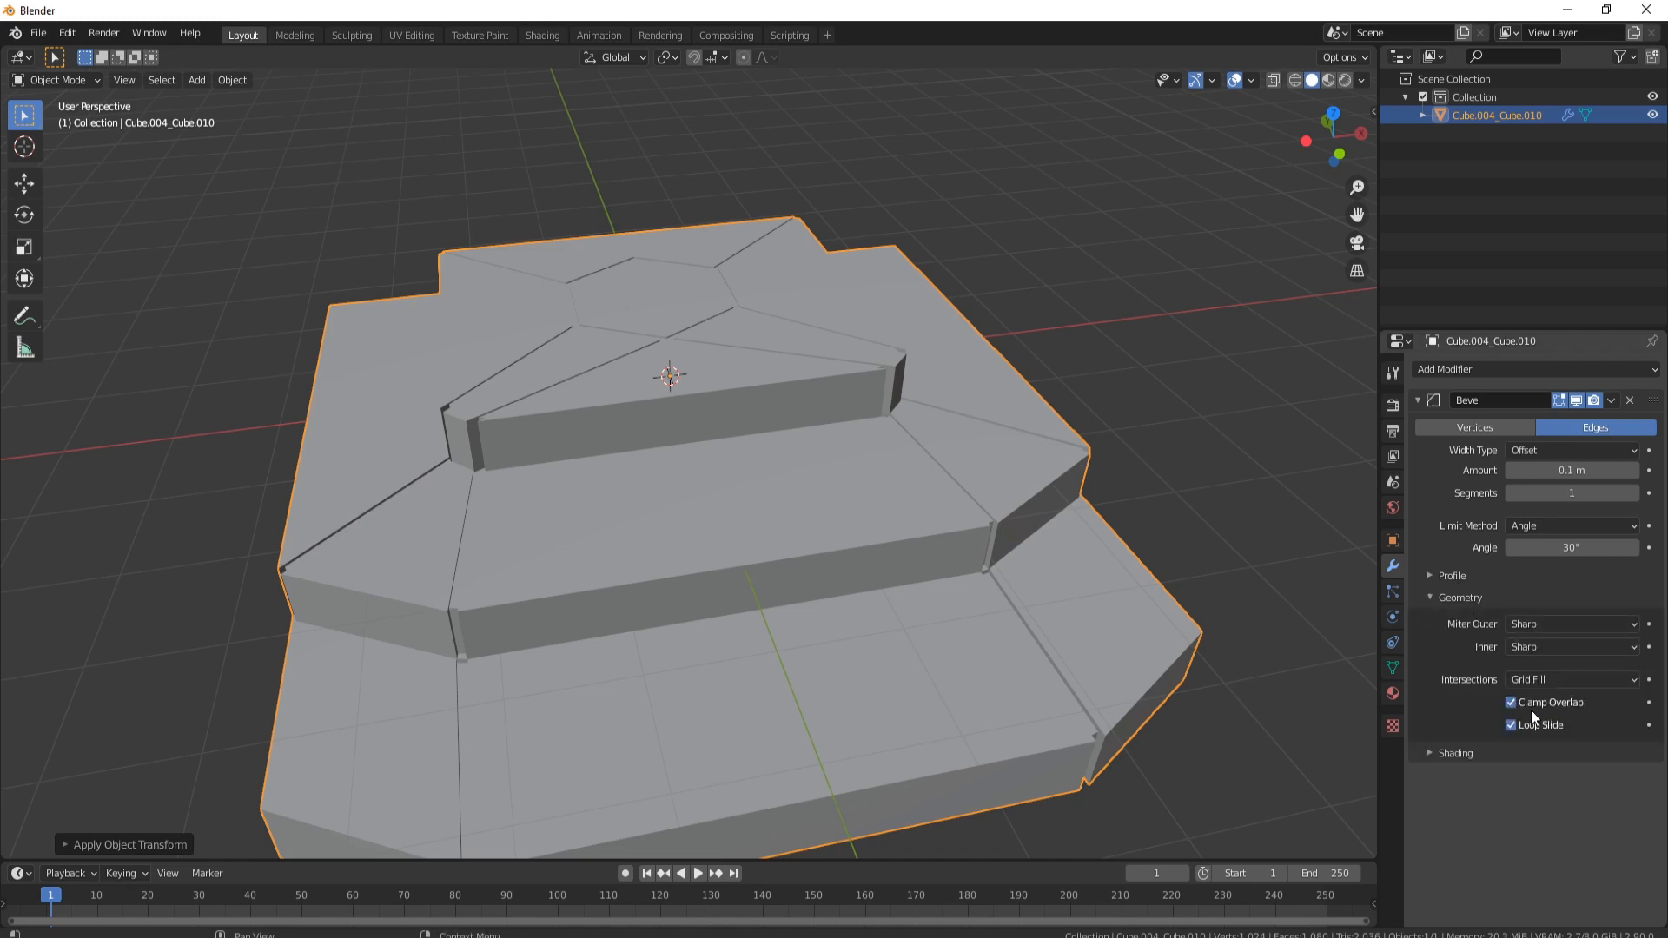
left_click(1509, 701)
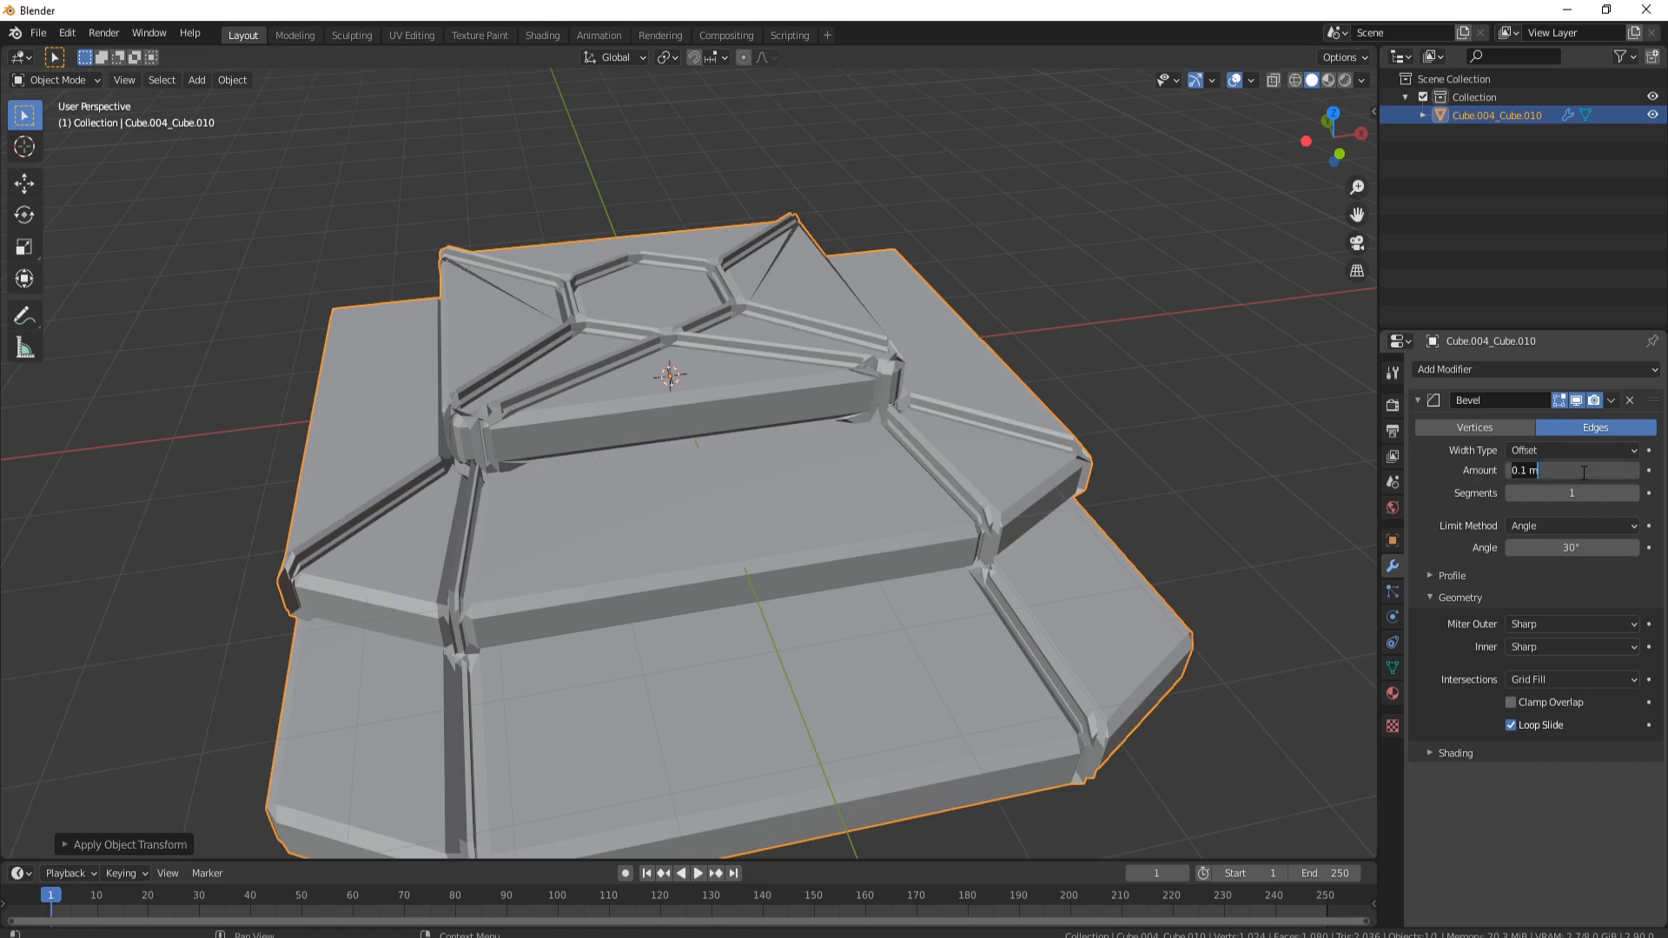
type("0.01")
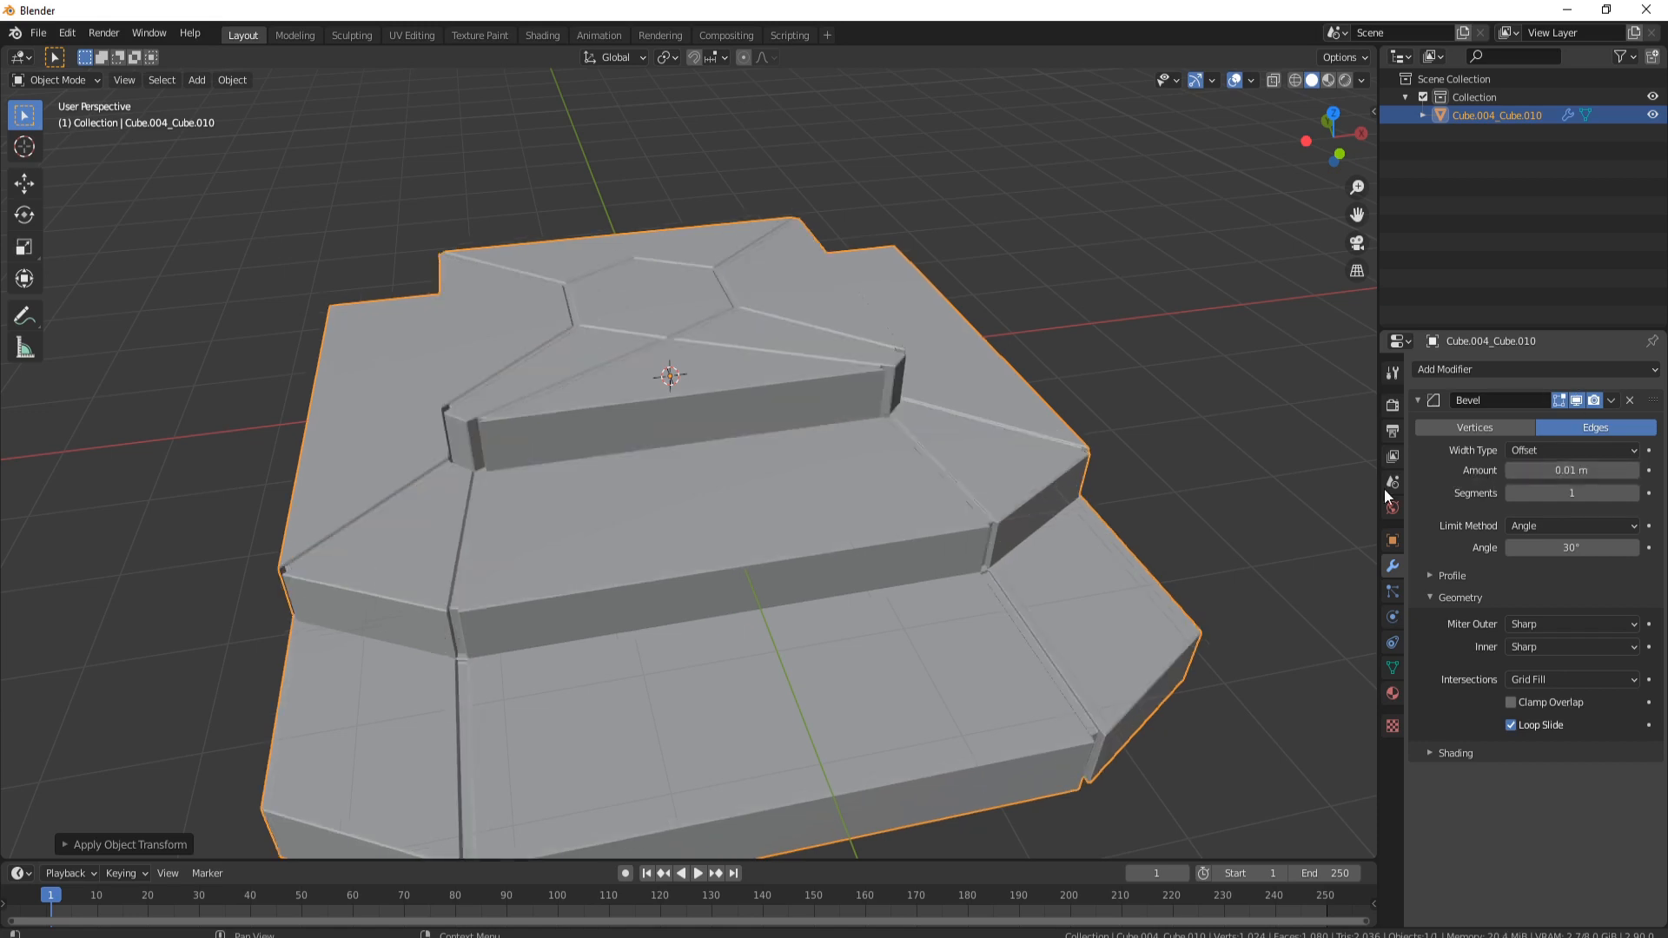